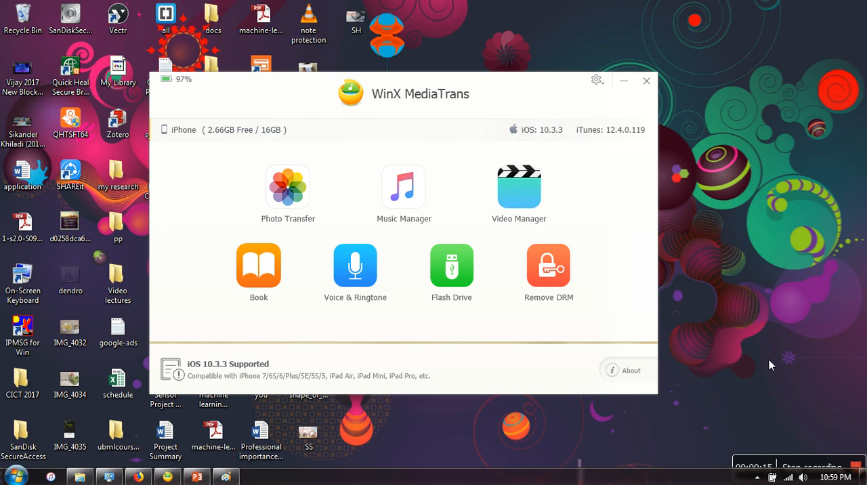
mouse_move(351, 123)
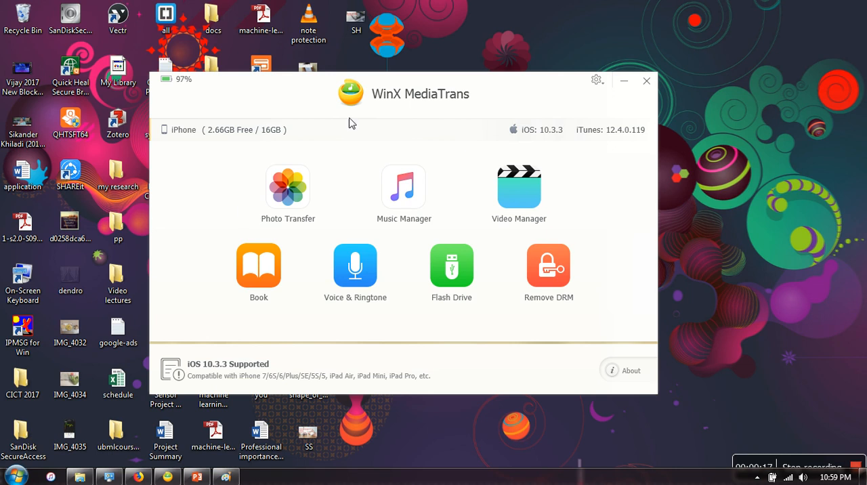
mouse_move(484, 161)
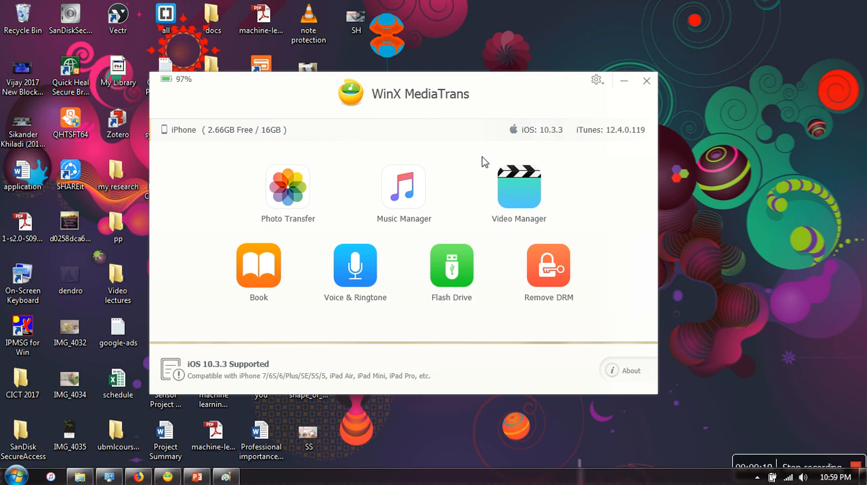
mouse_move(283, 106)
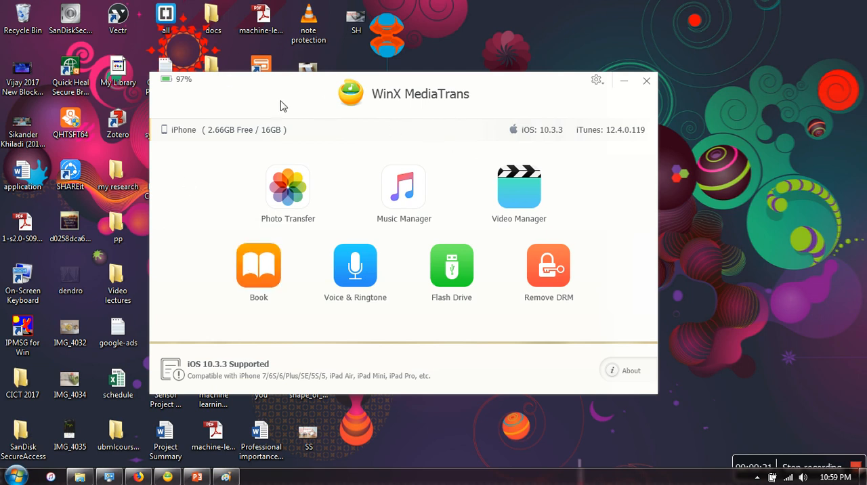
mouse_move(354, 265)
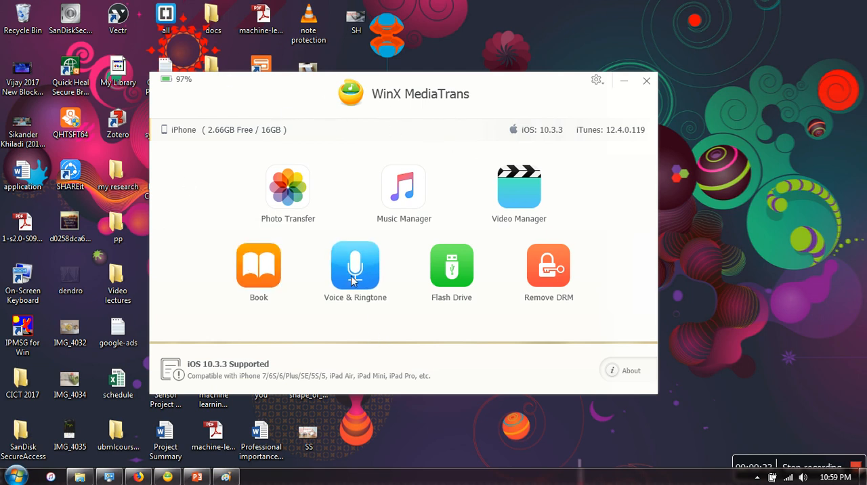
Add the song Tu Meri Rani from the Desktop as a new ringtone under Voice & Ringtone.
left_click(354, 264)
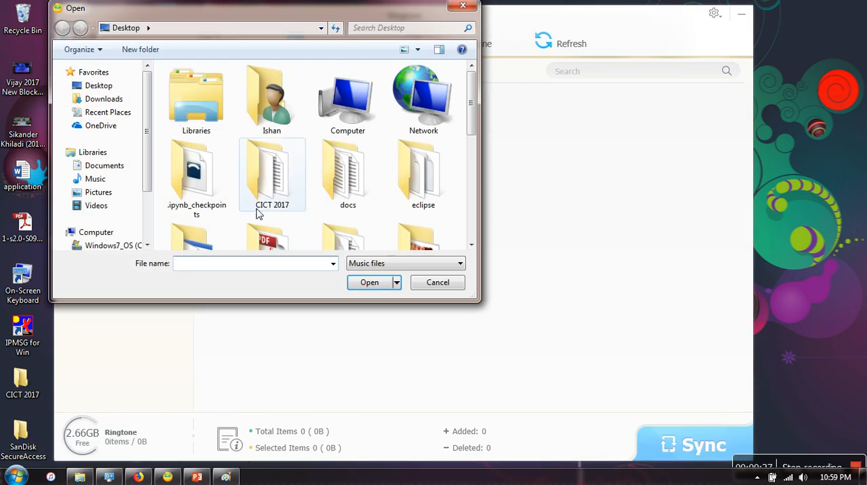
scroll("down", 3)
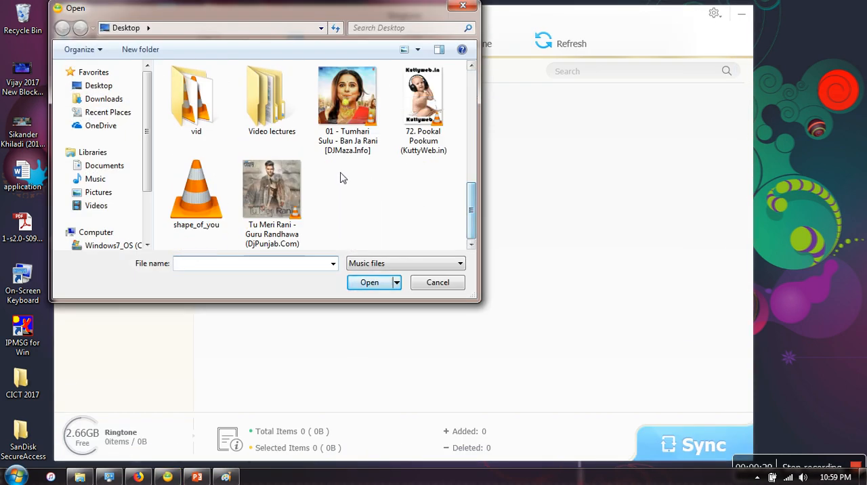
left_click(271, 190)
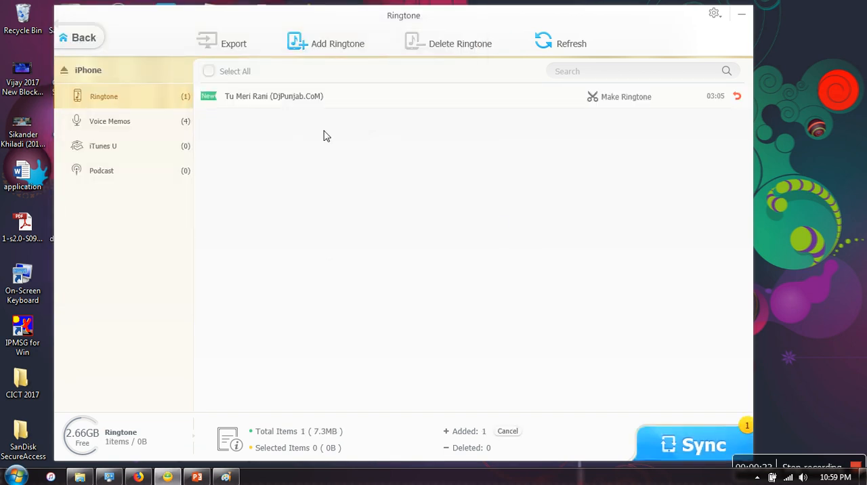
mouse_move(631, 404)
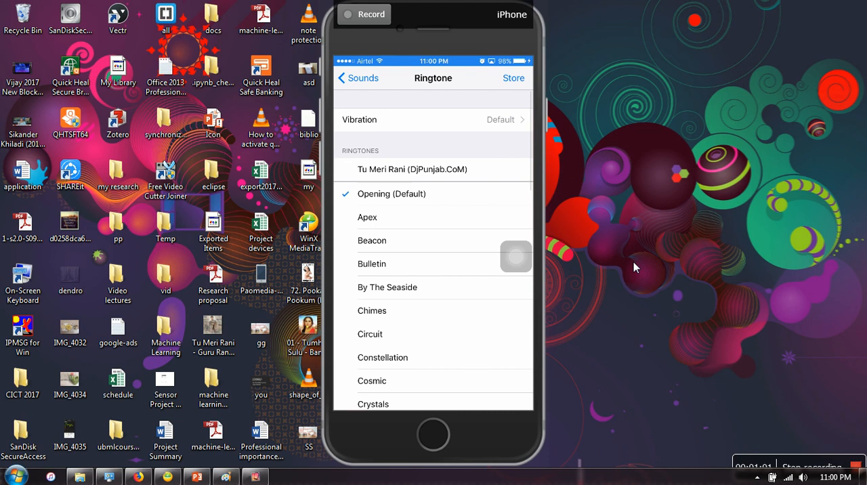
Select Tu Meri Rani (DjPunjab.CoM) as the ringtone in Sounds settings and return to Sounds.
left_click(411, 169)
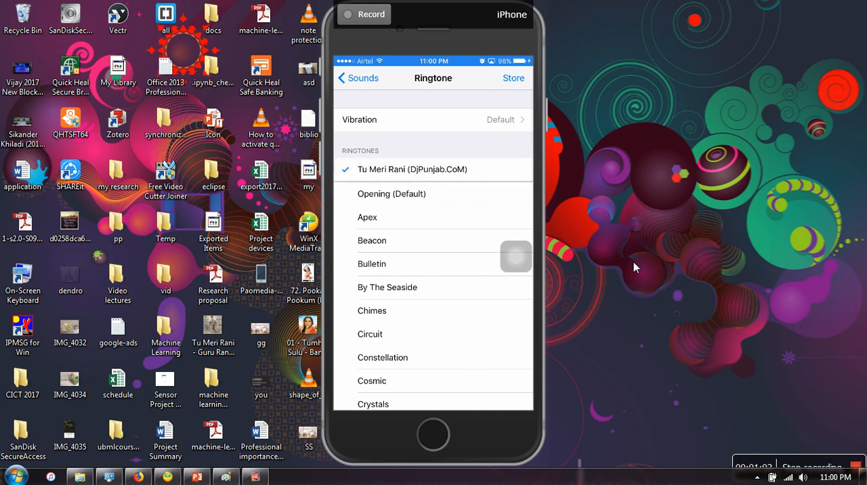
left_click(357, 78)
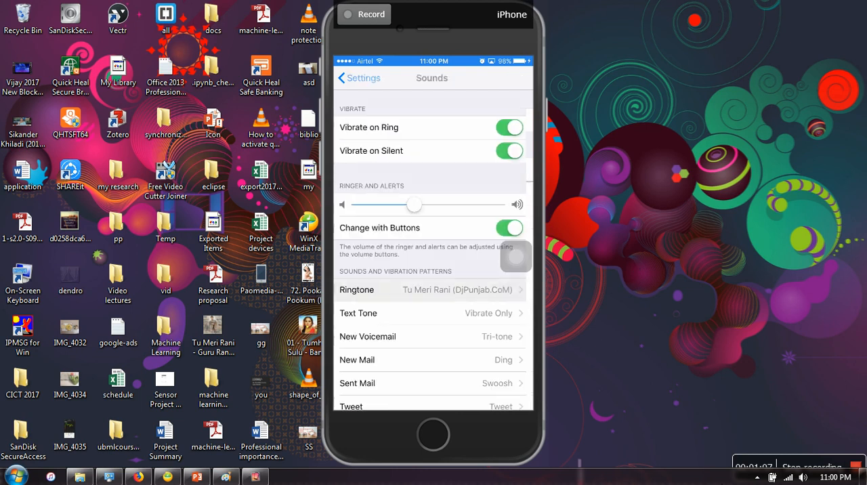
left_click(432, 289)
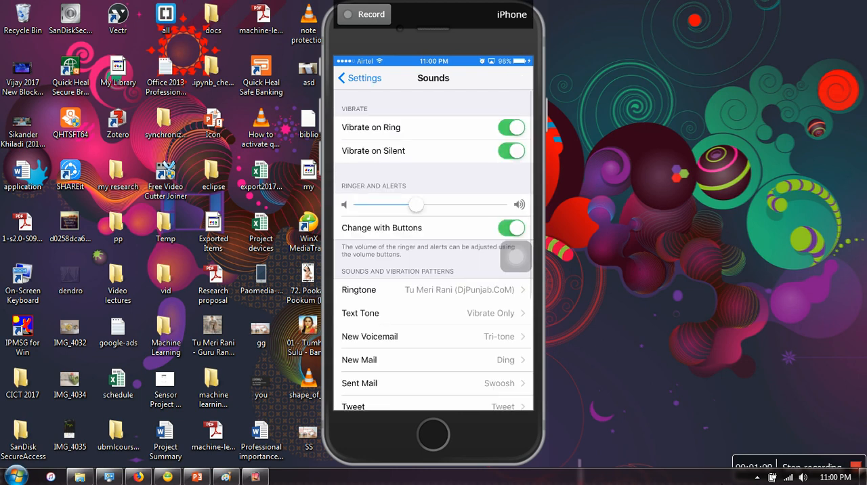